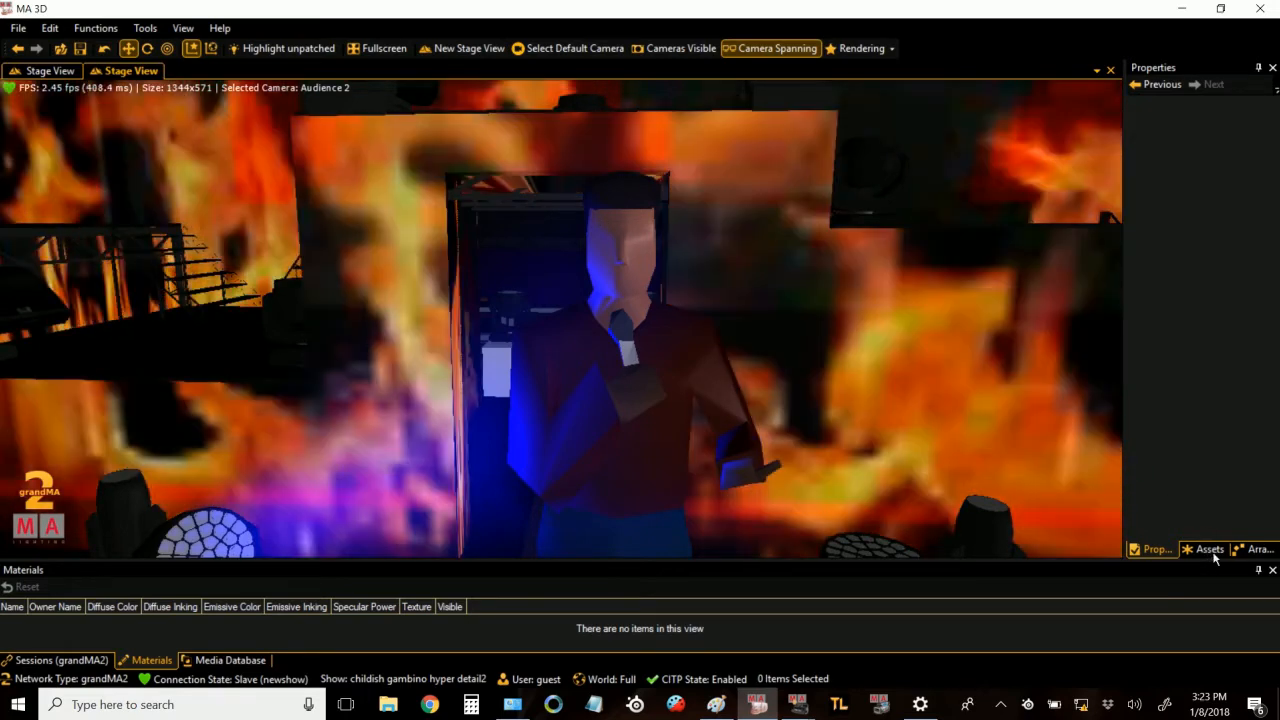
Step: Show the Assets tree with Cameras, 3D Objects, Videos, grandMA2 and Media Database groups
{"action": "left_click", "coordinate": [1210, 548]}
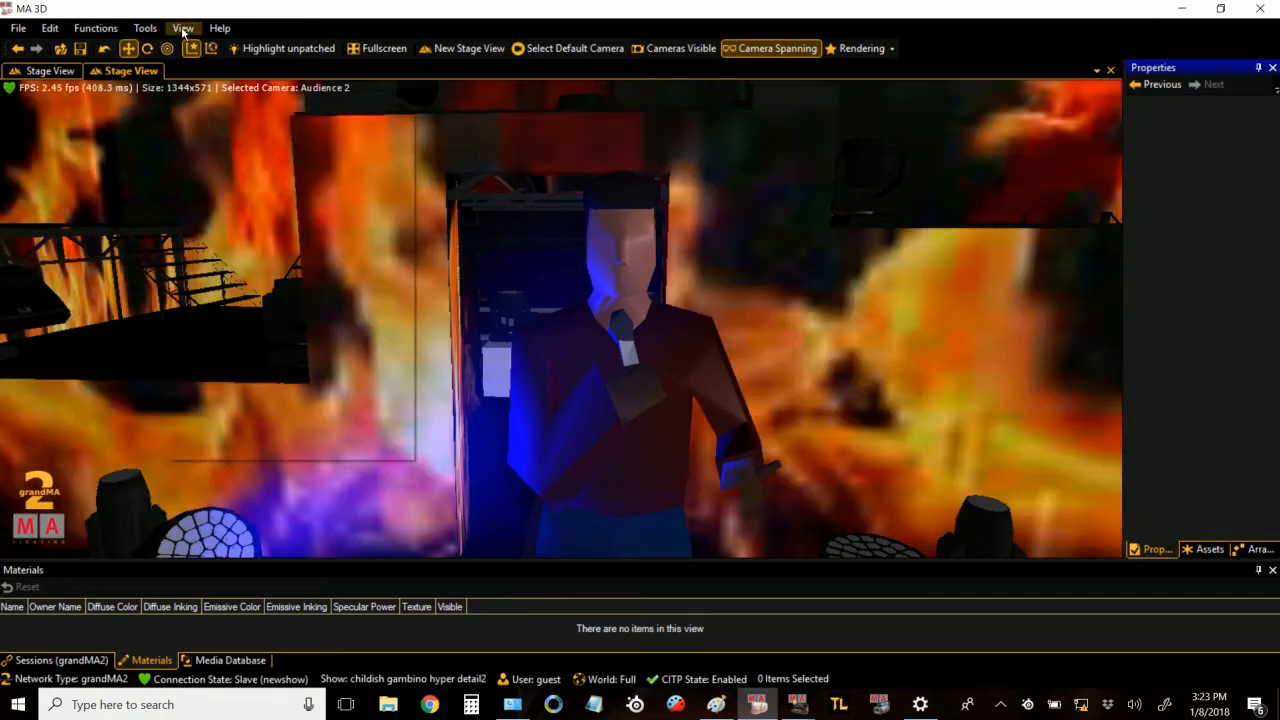
{"action": "left_click", "coordinate": [182, 28]}
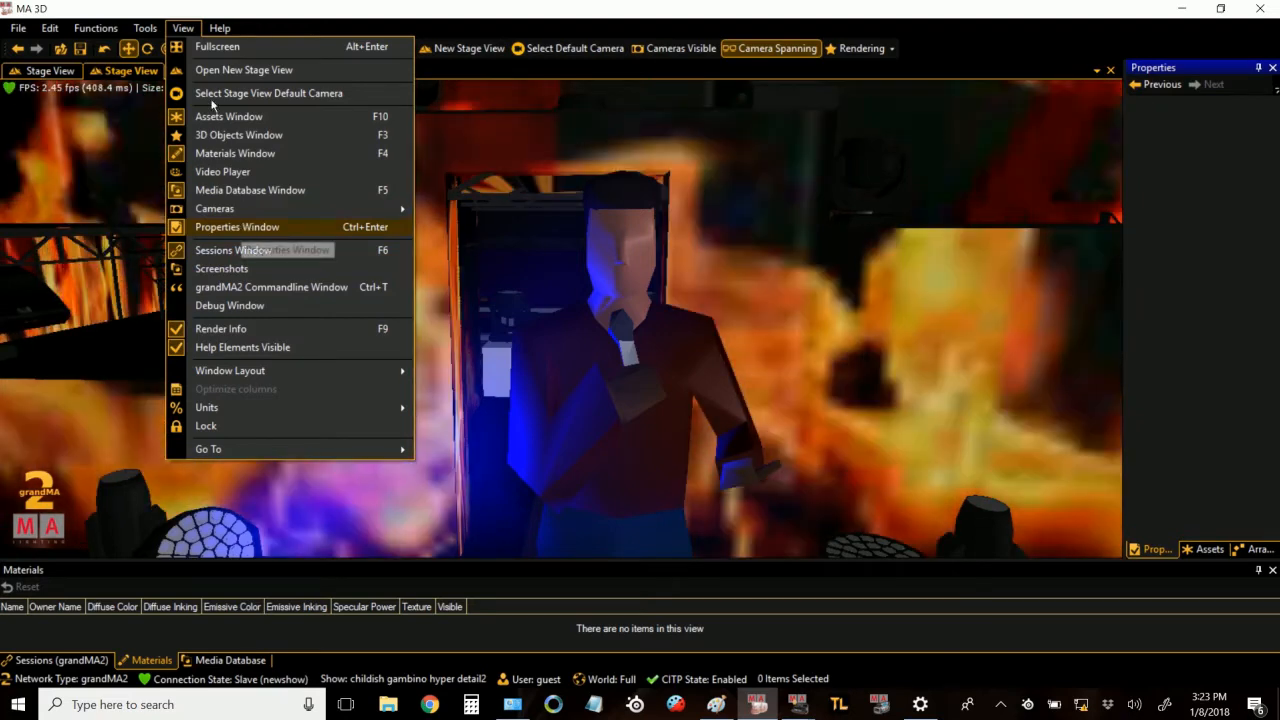
{"action": "mouse_move", "coordinate": [236, 208]}
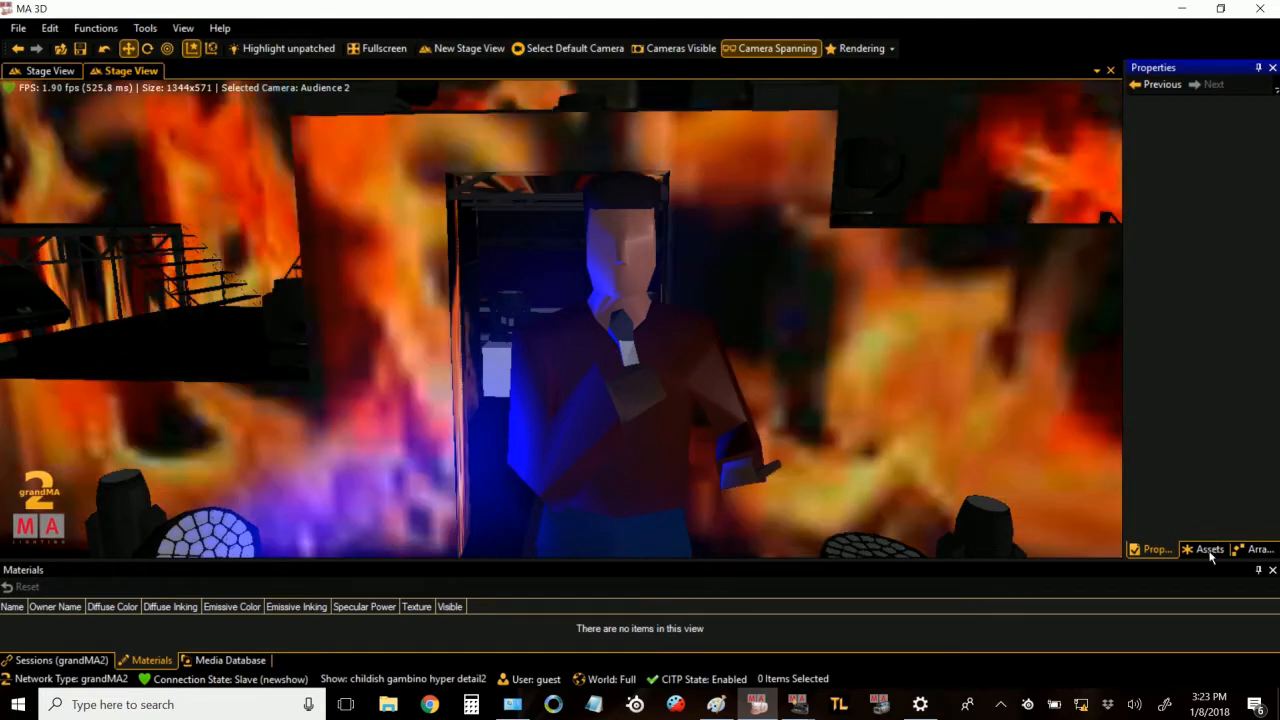
{"action": "left_click", "coordinate": [1208, 548]}
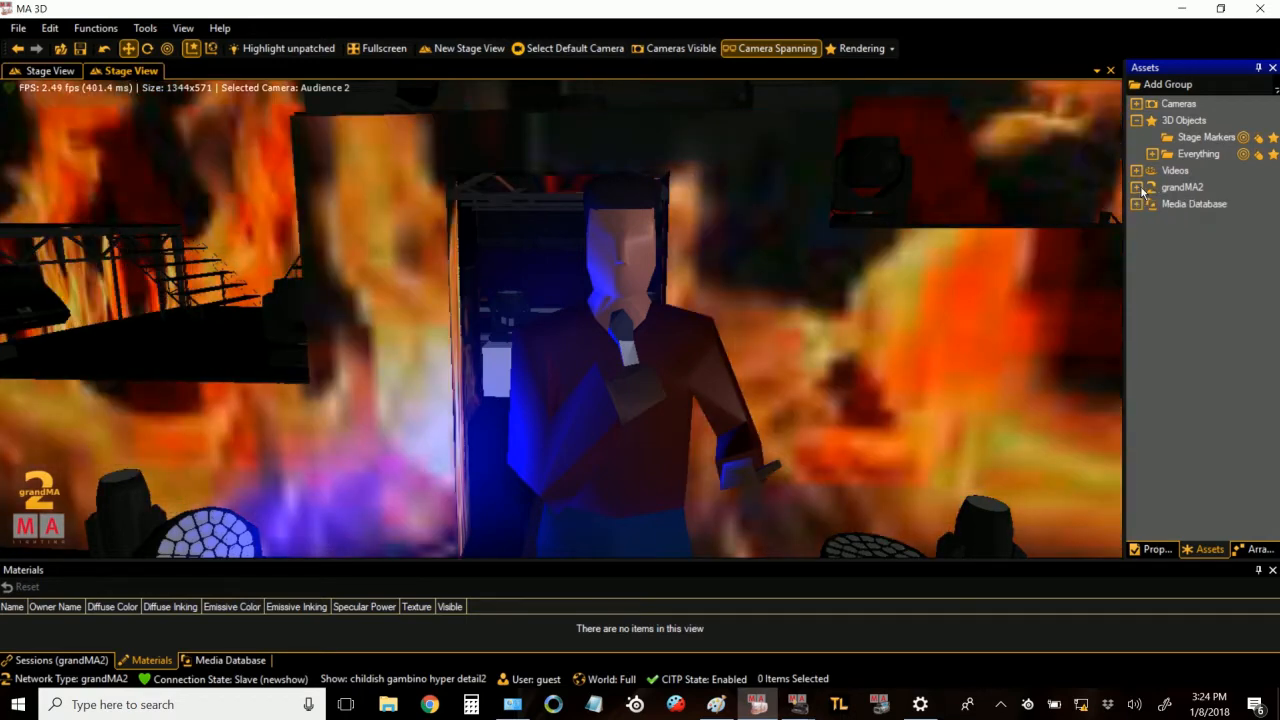
Step: Set the grandMA2 Units dimension unit from Meter to Foot
{"action": "left_click", "coordinate": [1136, 188]}
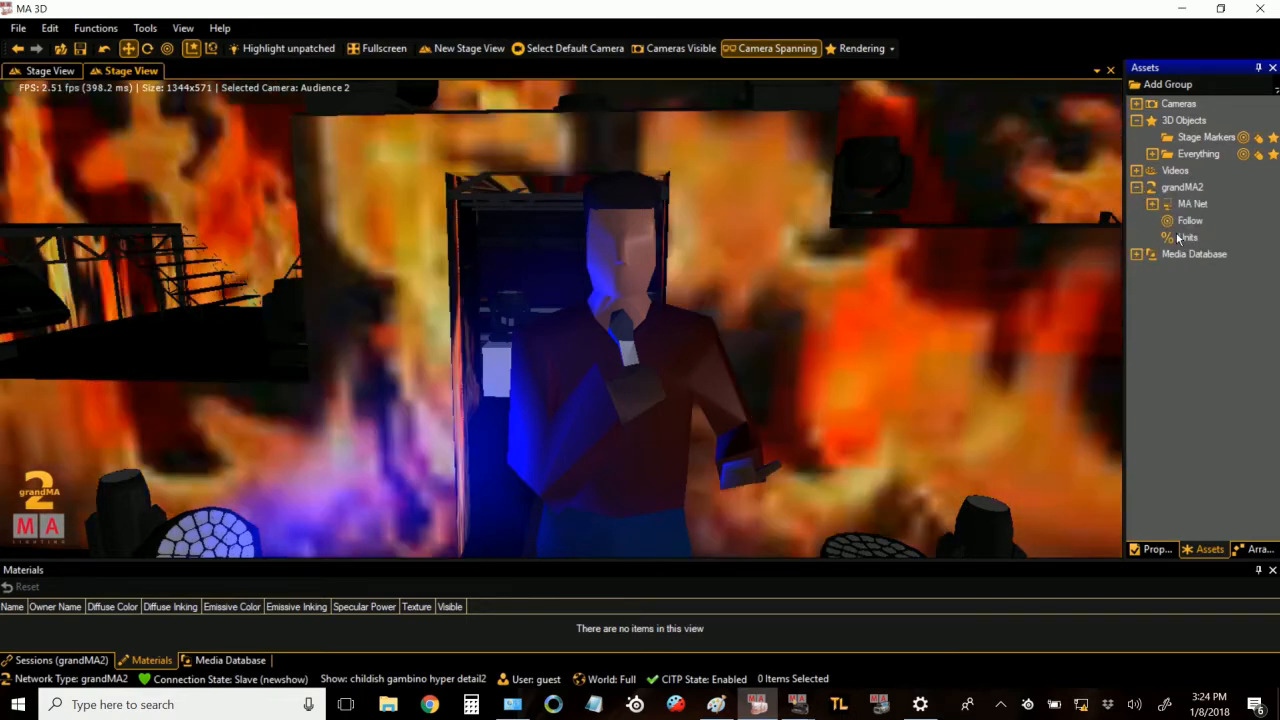
{"action": "left_click", "coordinate": [1184, 236]}
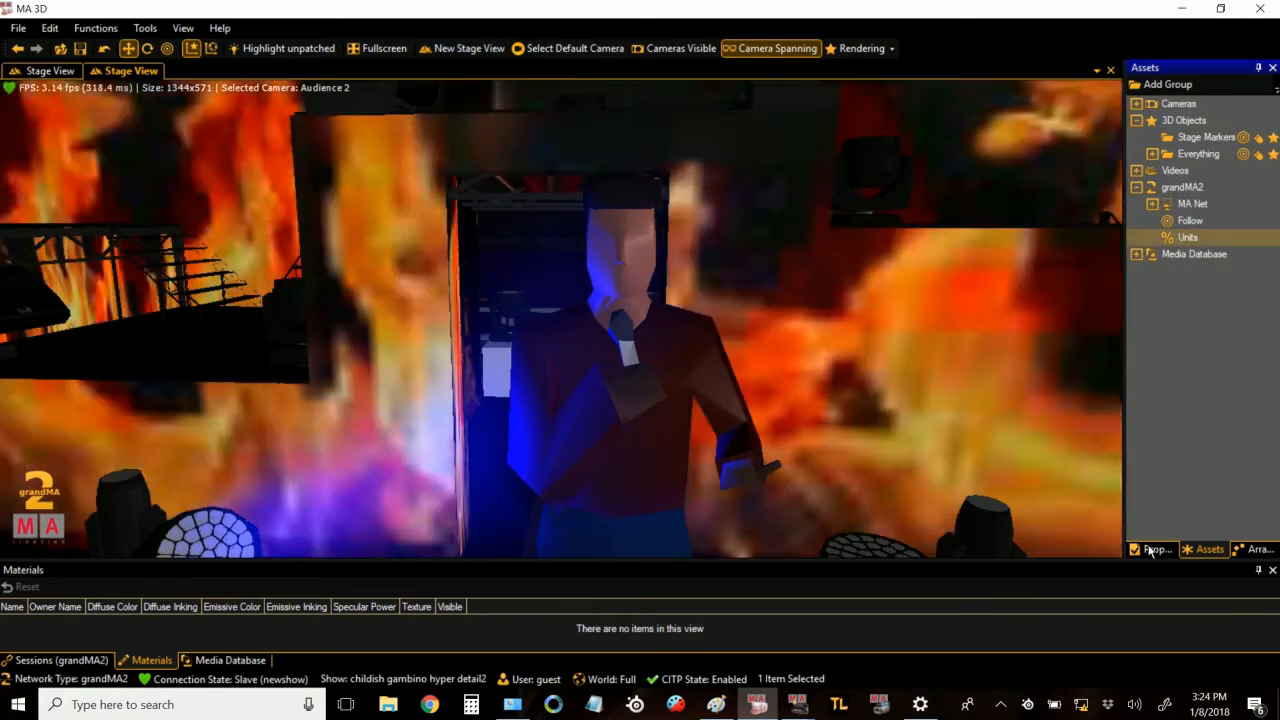
{"action": "left_click", "coordinate": [1152, 548]}
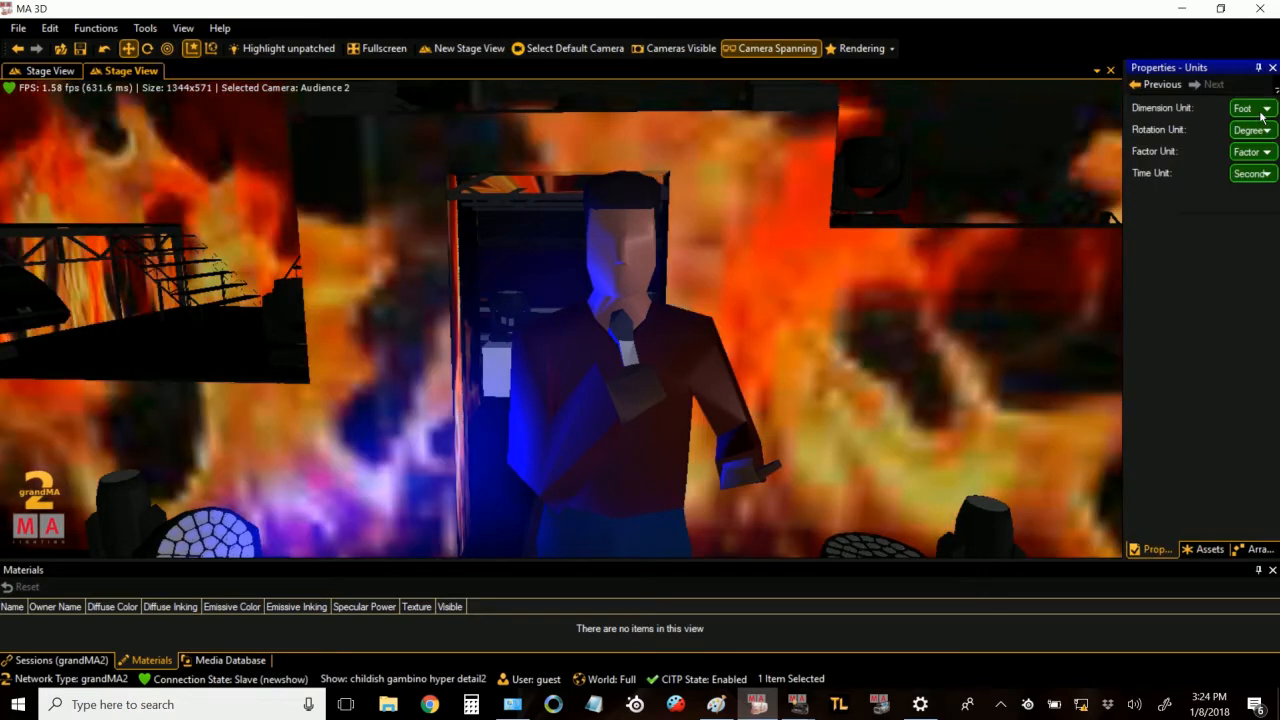
{"action": "left_click", "coordinate": [1264, 110]}
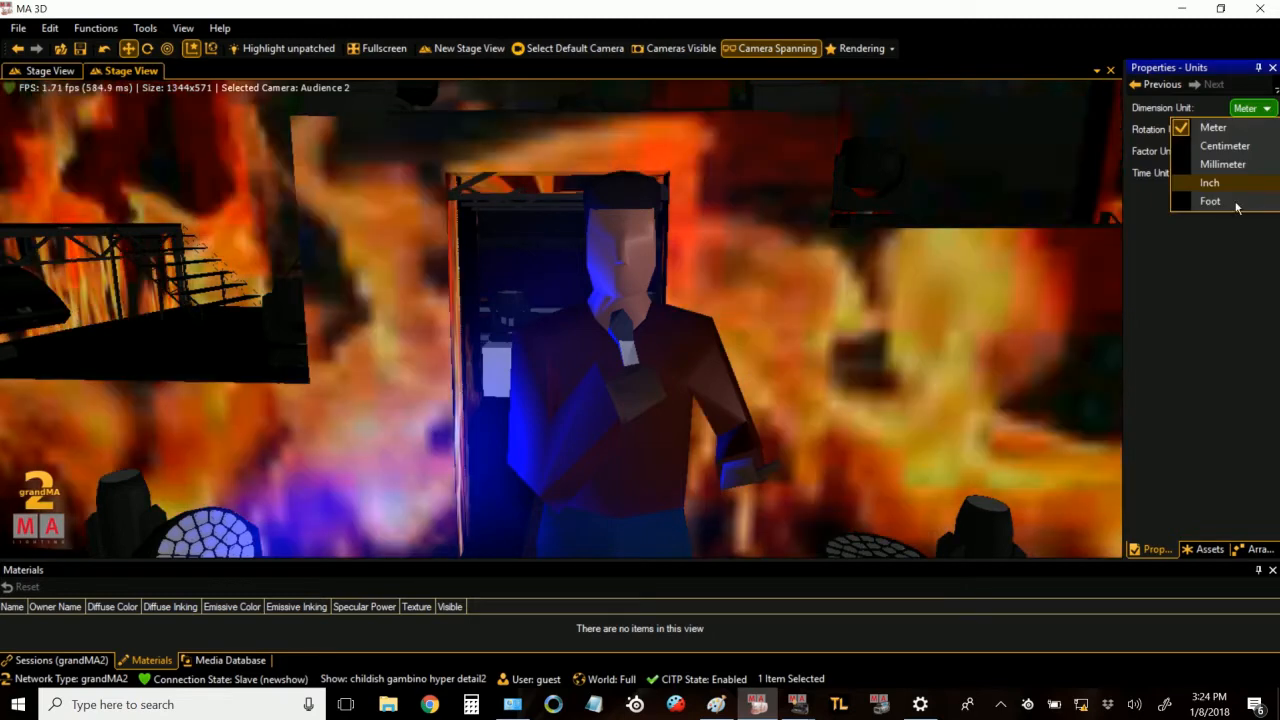
{"action": "left_click", "coordinate": [1210, 200]}
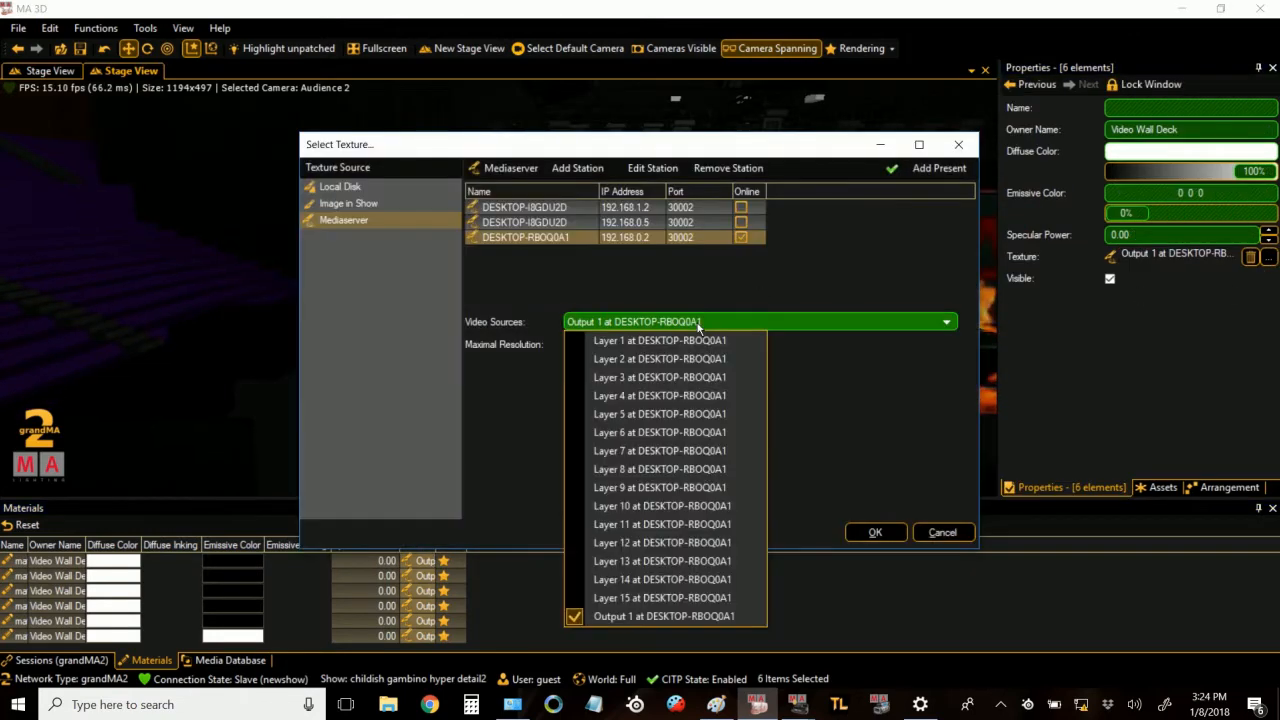
{"action": "mouse_move", "coordinate": [660, 340]}
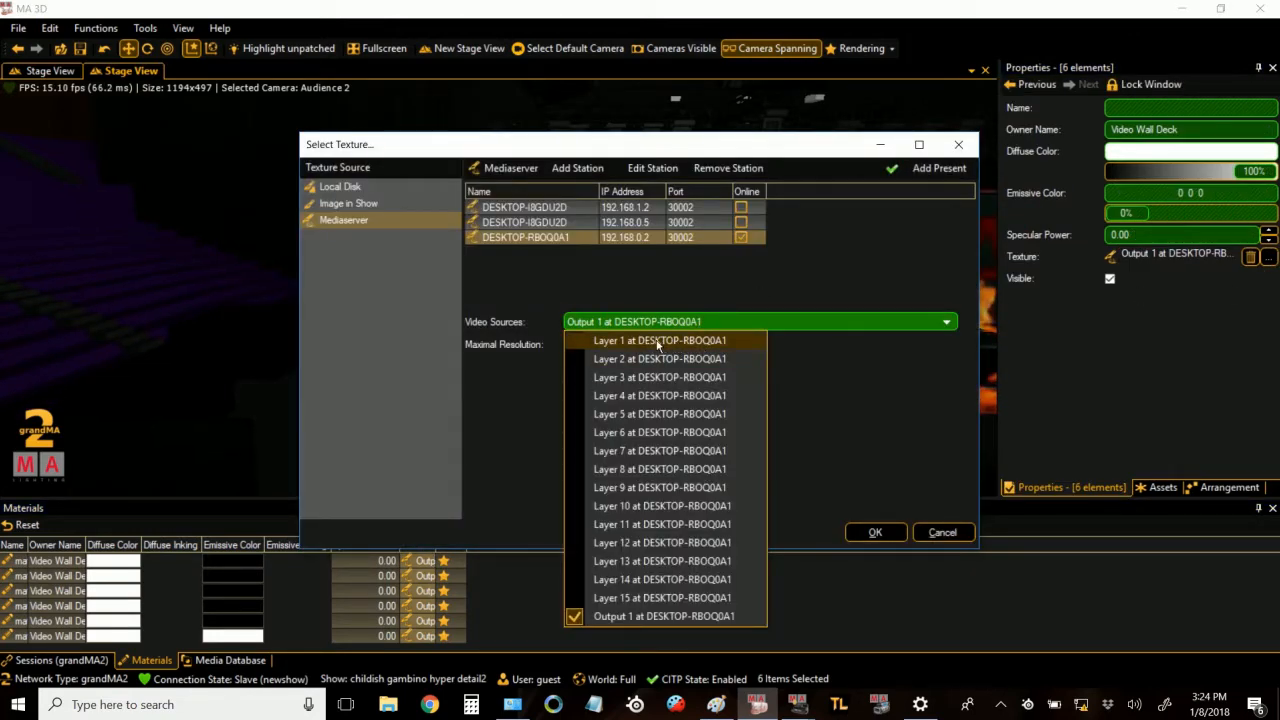
{"action": "mouse_move", "coordinate": [660, 358]}
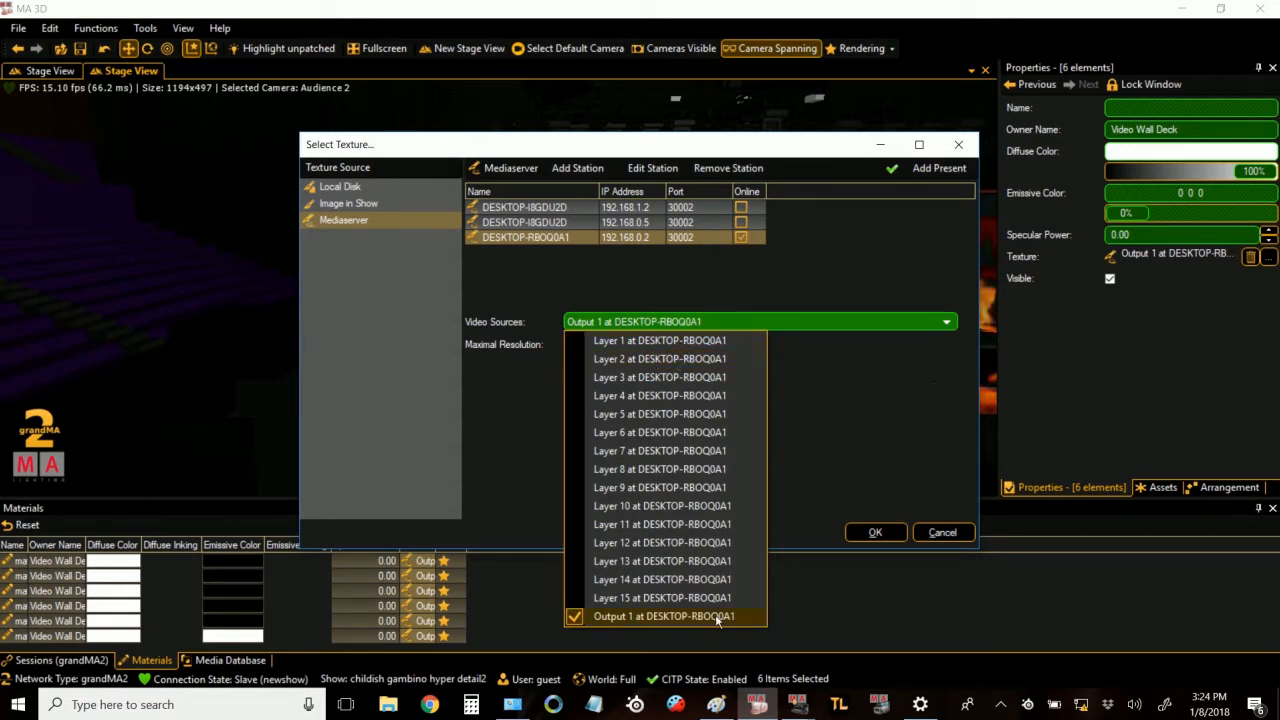
{"action": "mouse_move", "coordinate": [632, 634]}
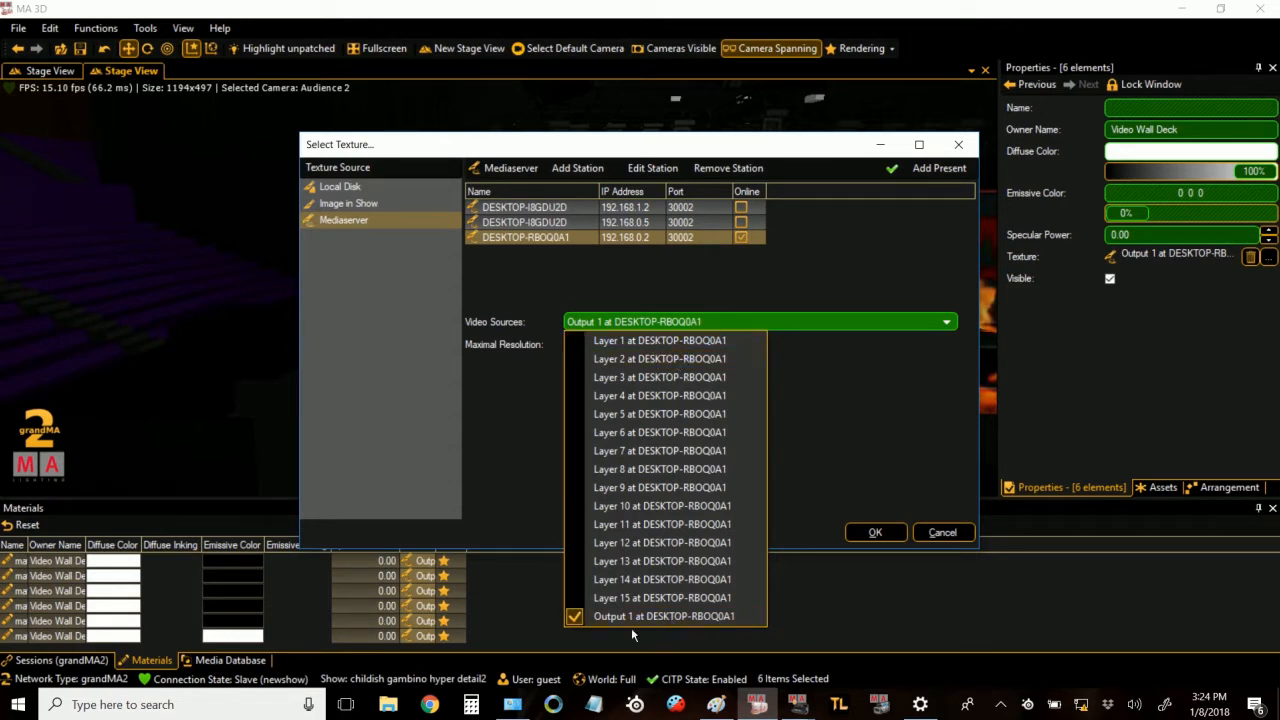
Step: Keep Output 1 of the media-server station as the Video Wall Deck texture source
{"action": "left_click", "coordinate": [664, 616]}
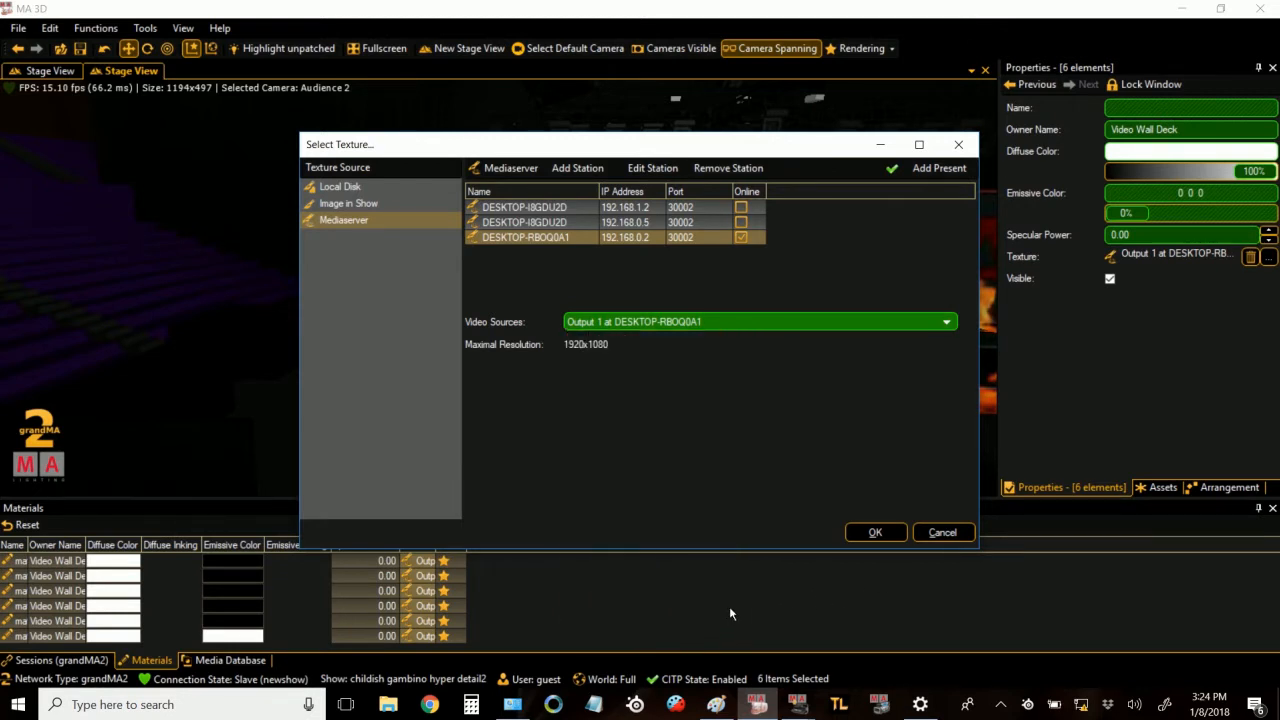
Step: Confirm Output 1 as the video source and apply the media-server texture to the Video Wall
{"action": "left_click", "coordinate": [944, 320]}
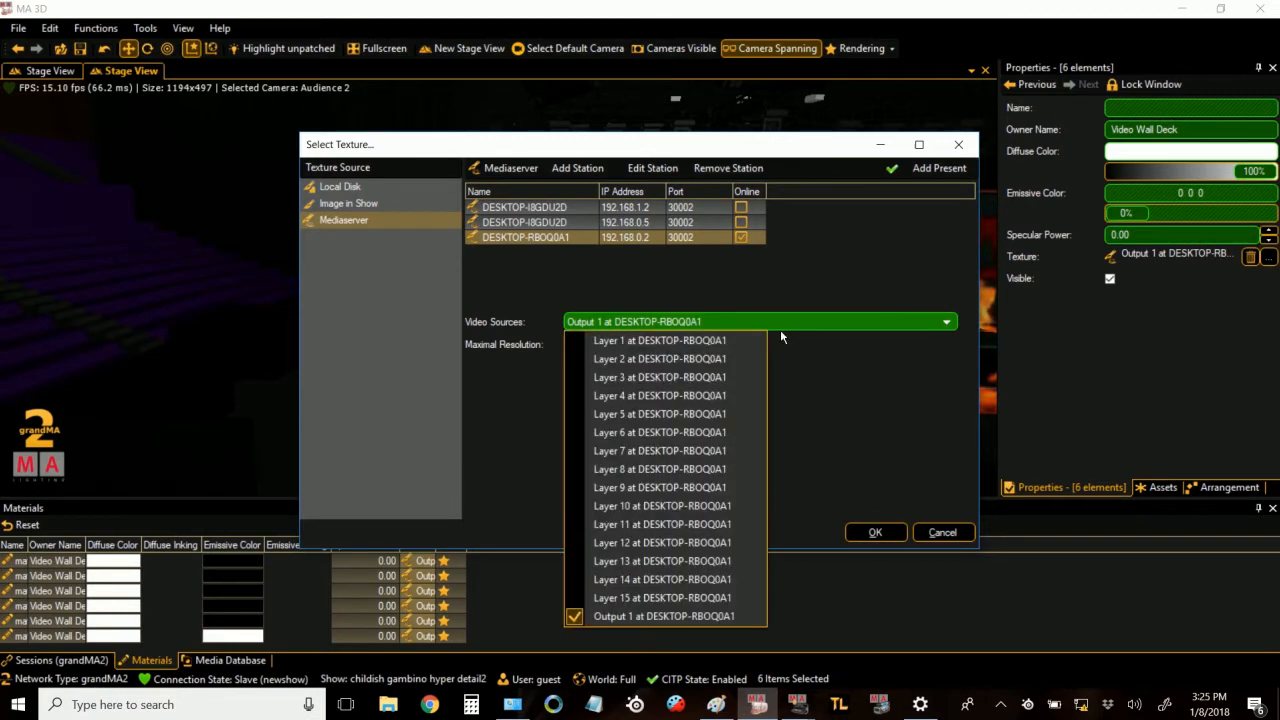
{"action": "mouse_move", "coordinate": [660, 340]}
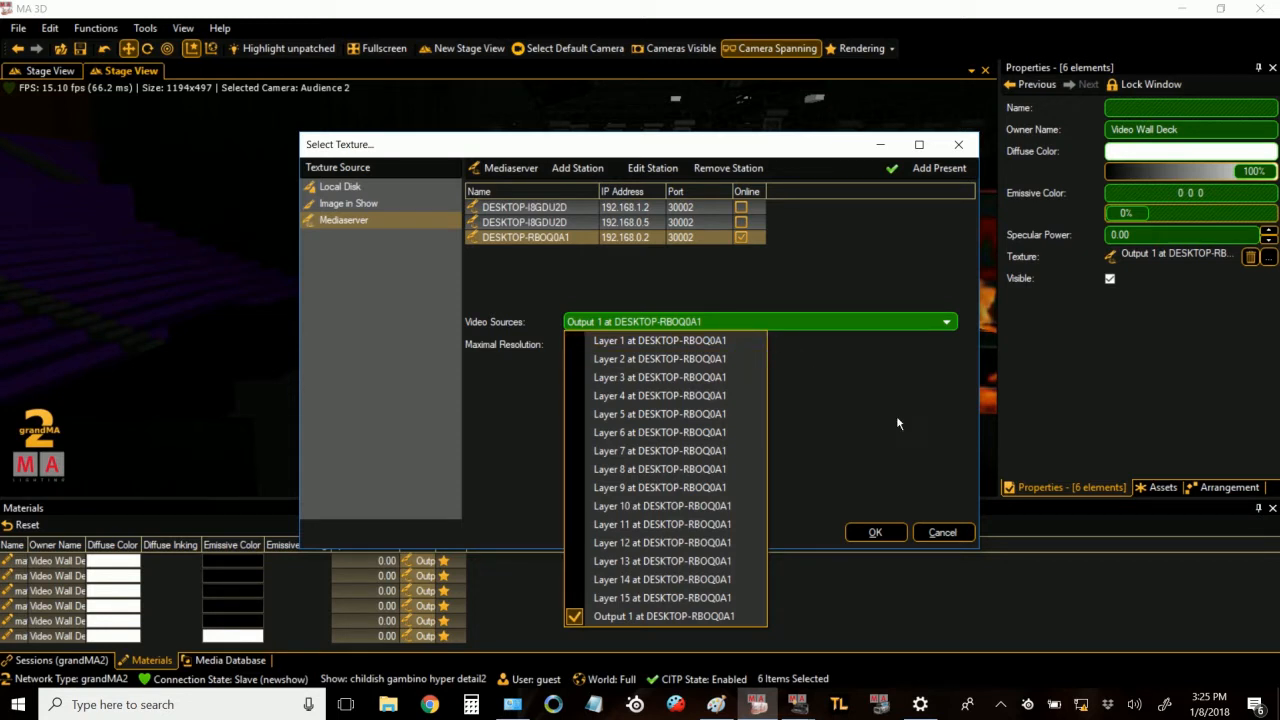
{"action": "mouse_move", "coordinate": [878, 424]}
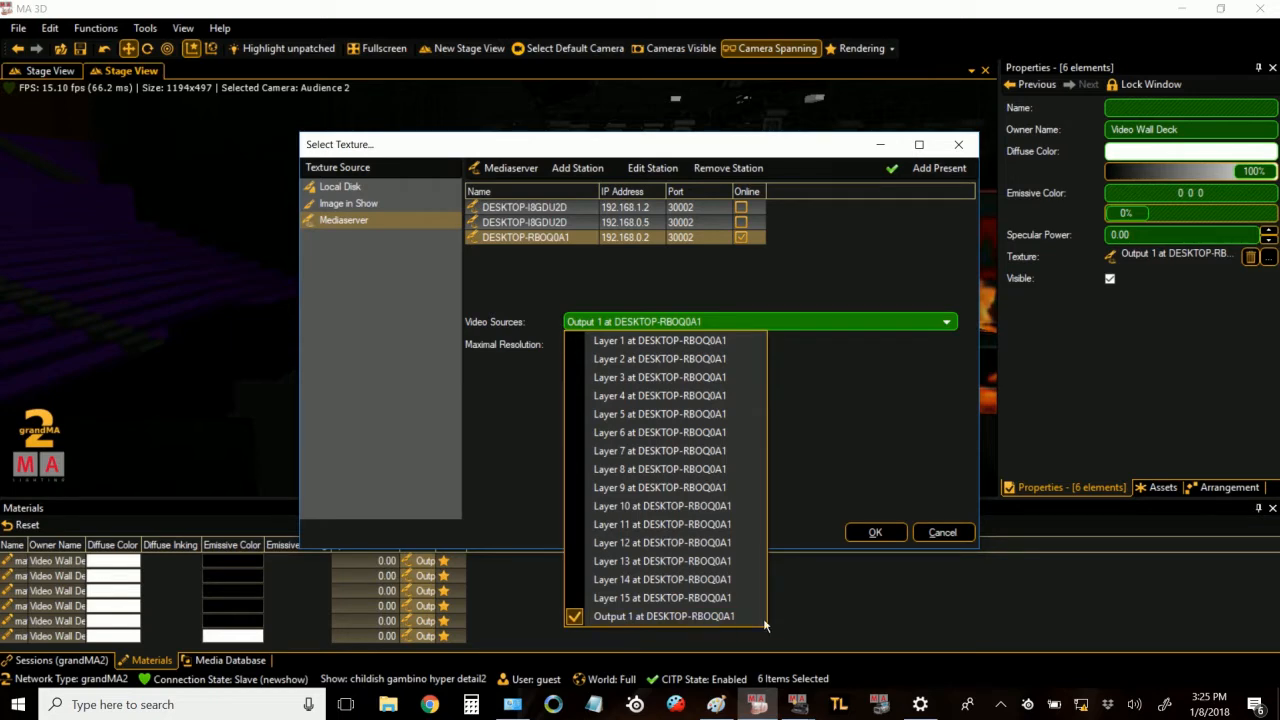
{"action": "left_click", "coordinate": [660, 616]}
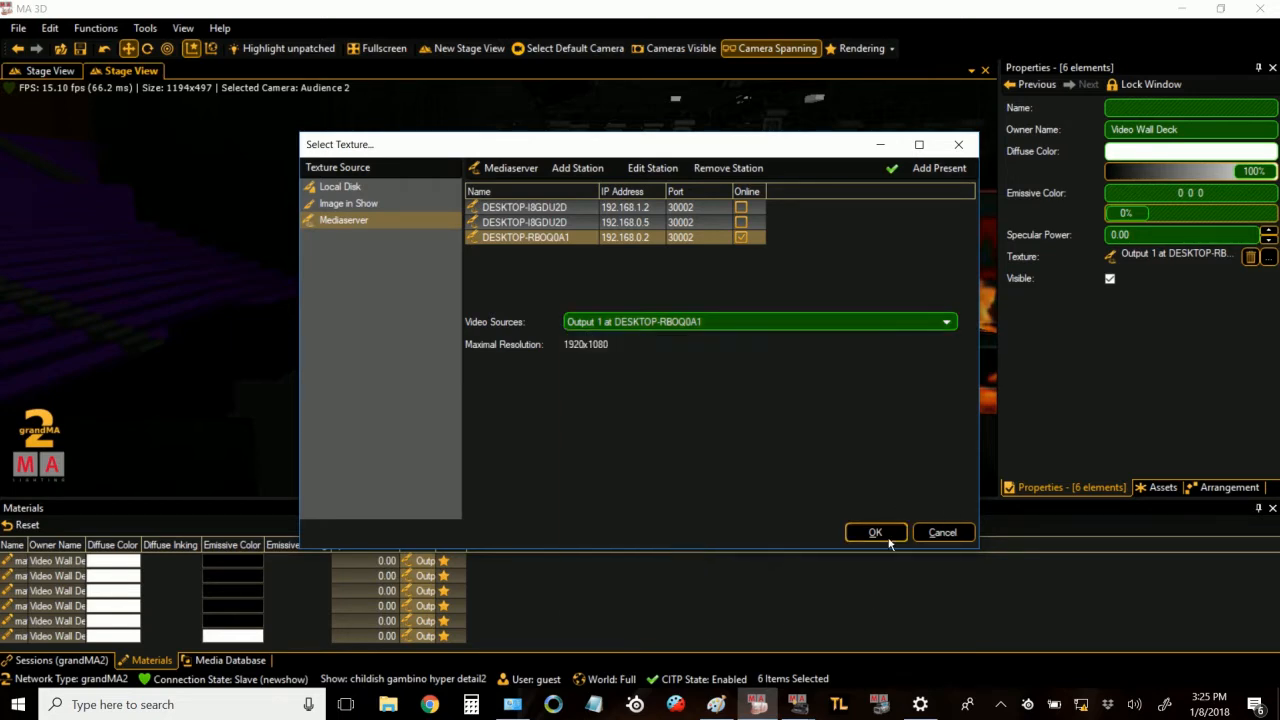
{"action": "left_click", "coordinate": [876, 532]}
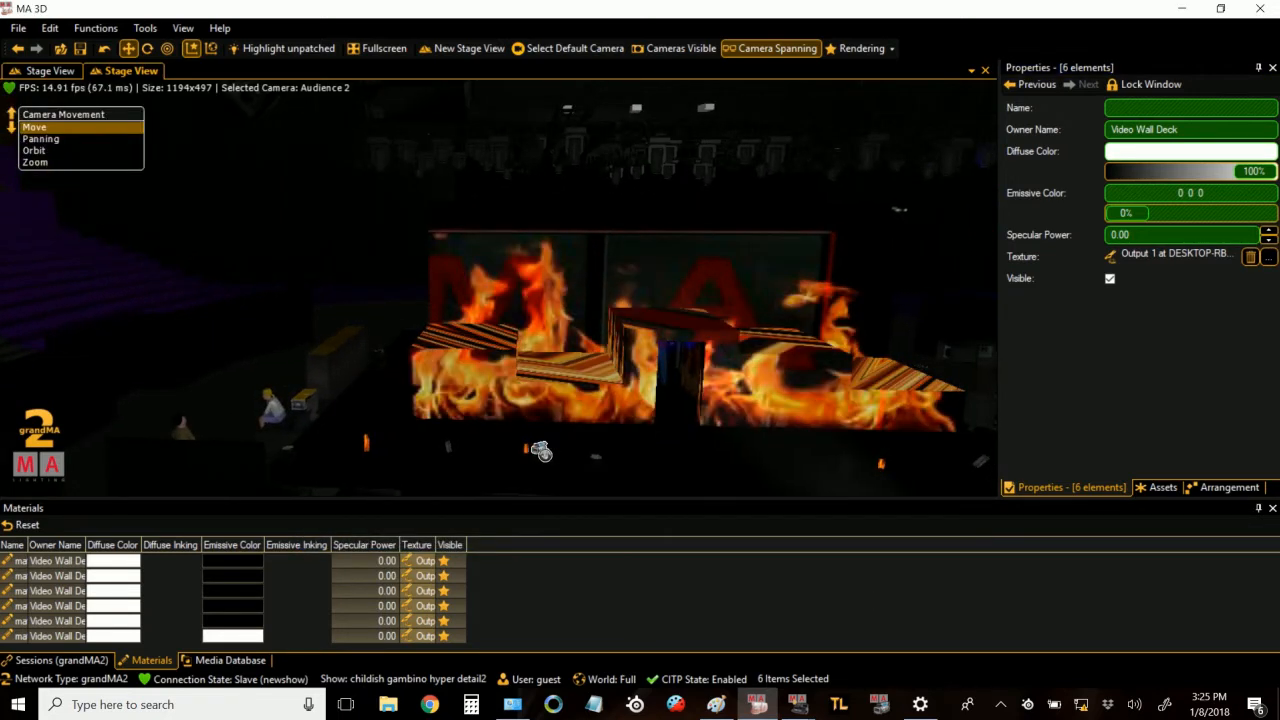